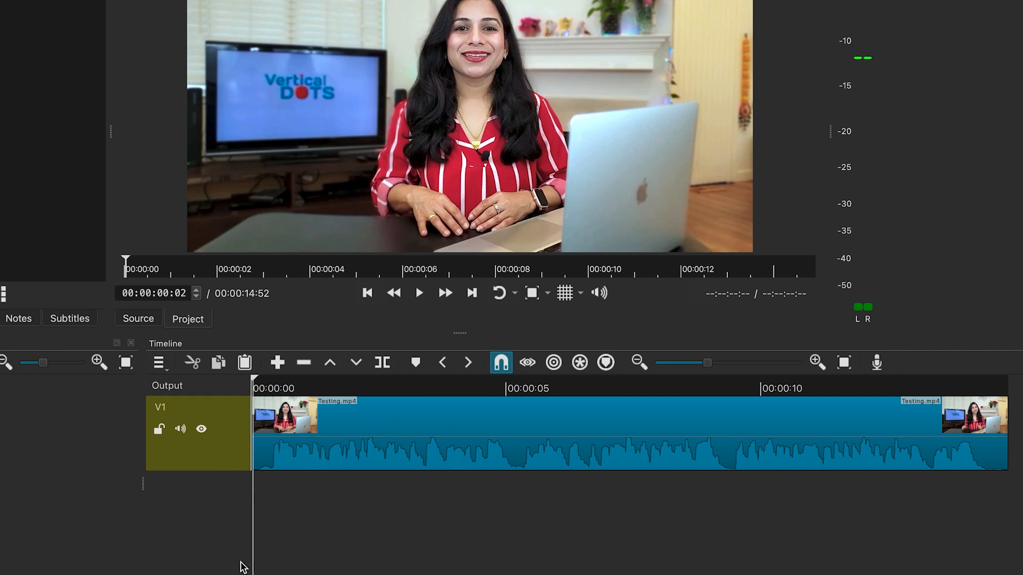
pyautogui.moveTo(255, 505)
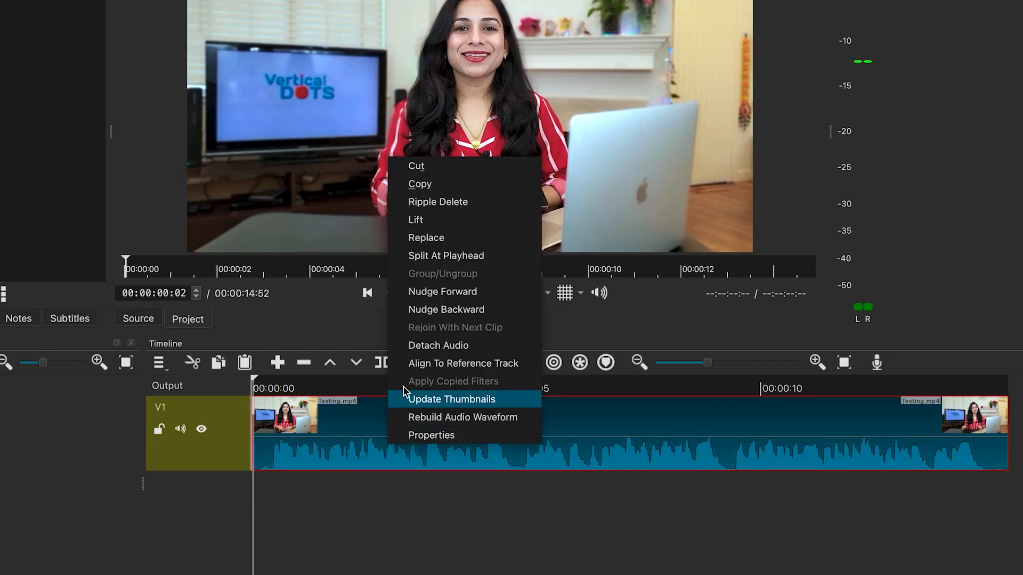
pyautogui.moveTo(449, 350)
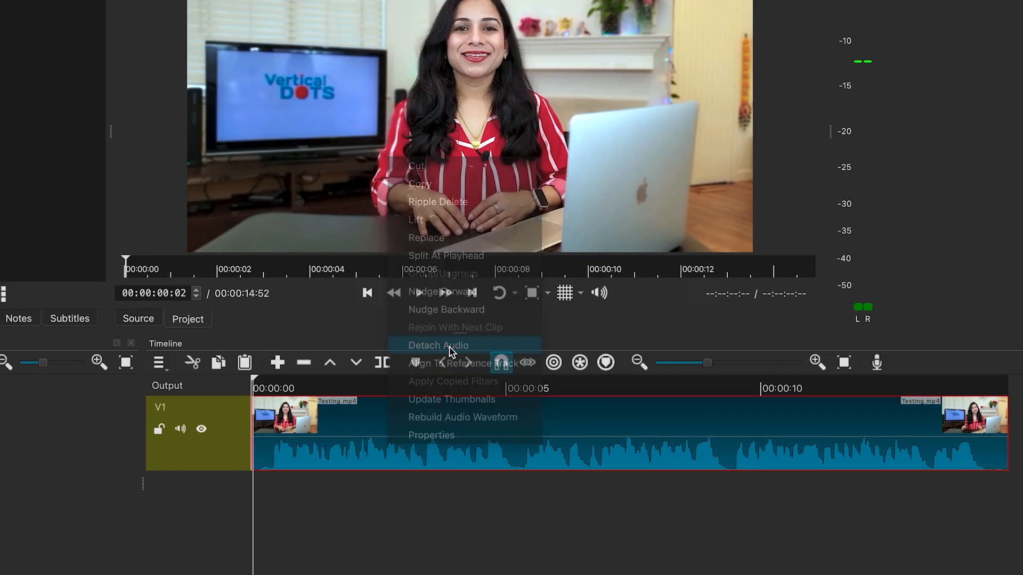
# - Detach the clip's audio onto its own timeline track
pyautogui.click(438, 345)
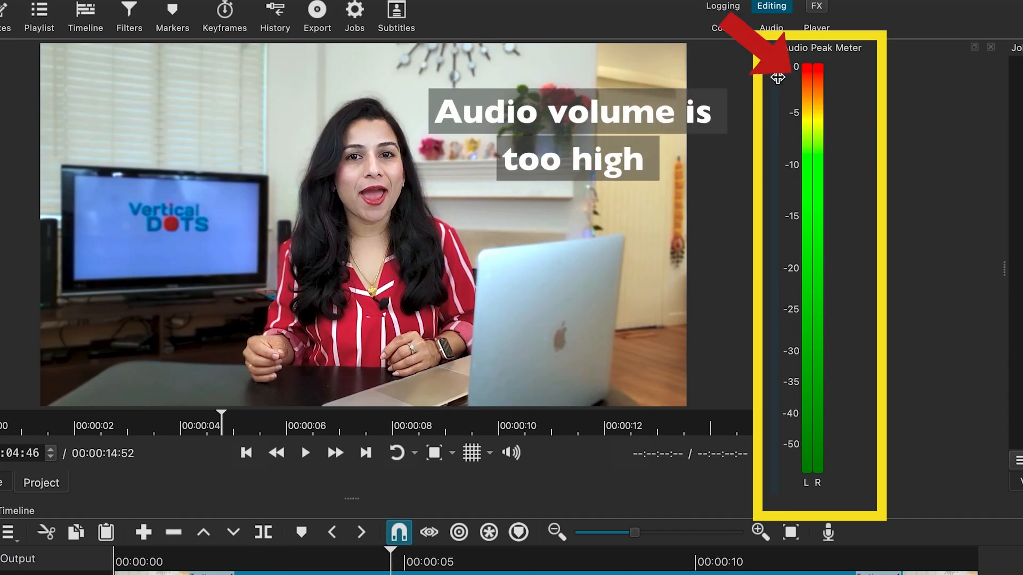
pyautogui.moveTo(815, 78)
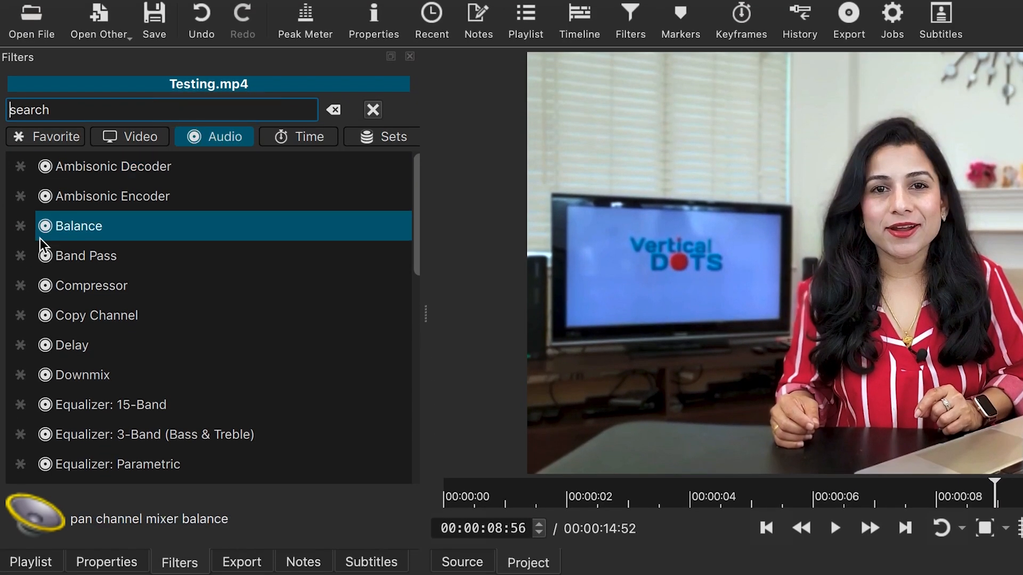
# - Adjust the Gain / Volume level on Testing.mp4 down to about -9.1 dB
pyautogui.scroll(-3)
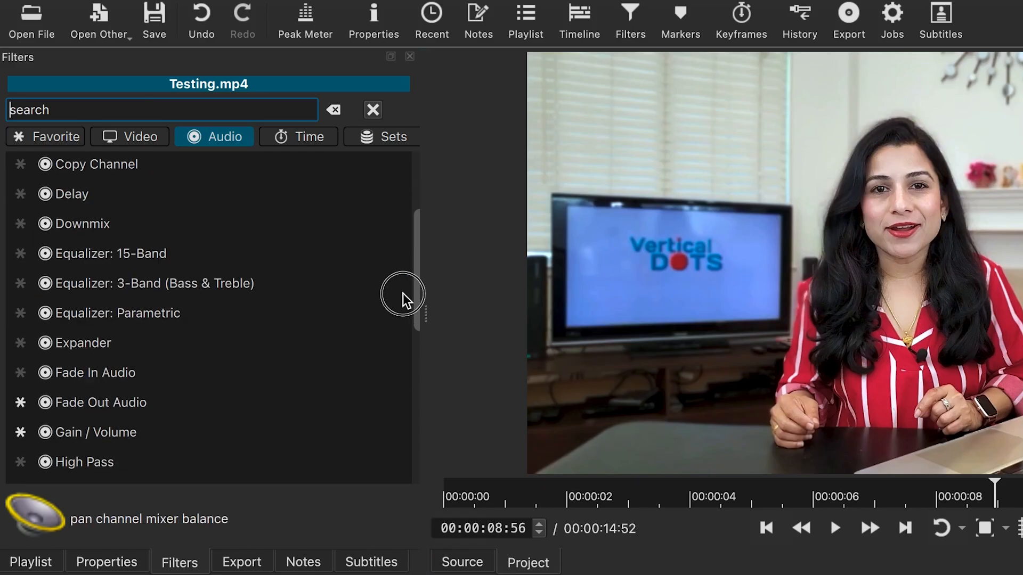
pyautogui.scroll(3)
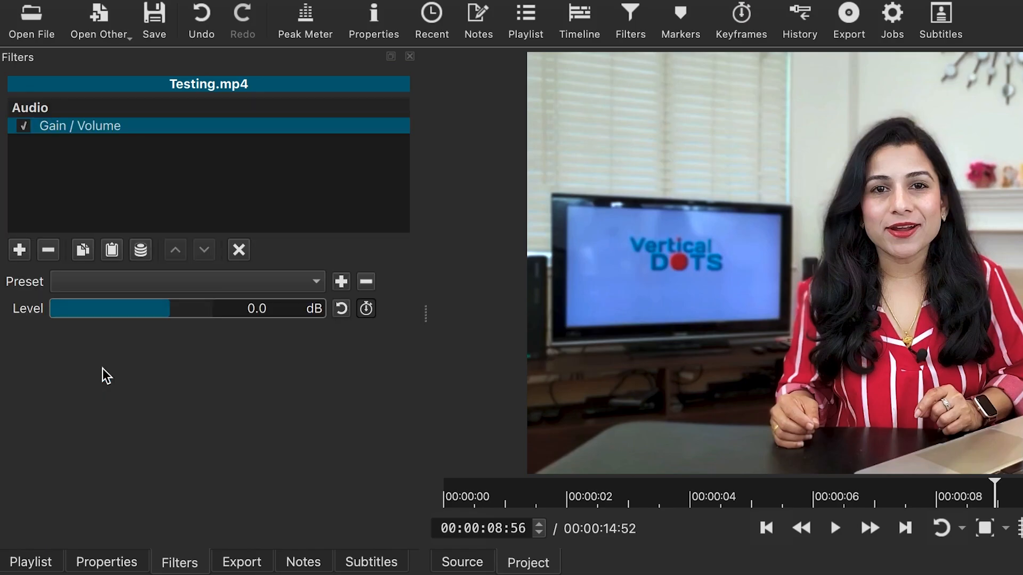
pyautogui.moveTo(190, 308); pyautogui.dragTo(137, 308)
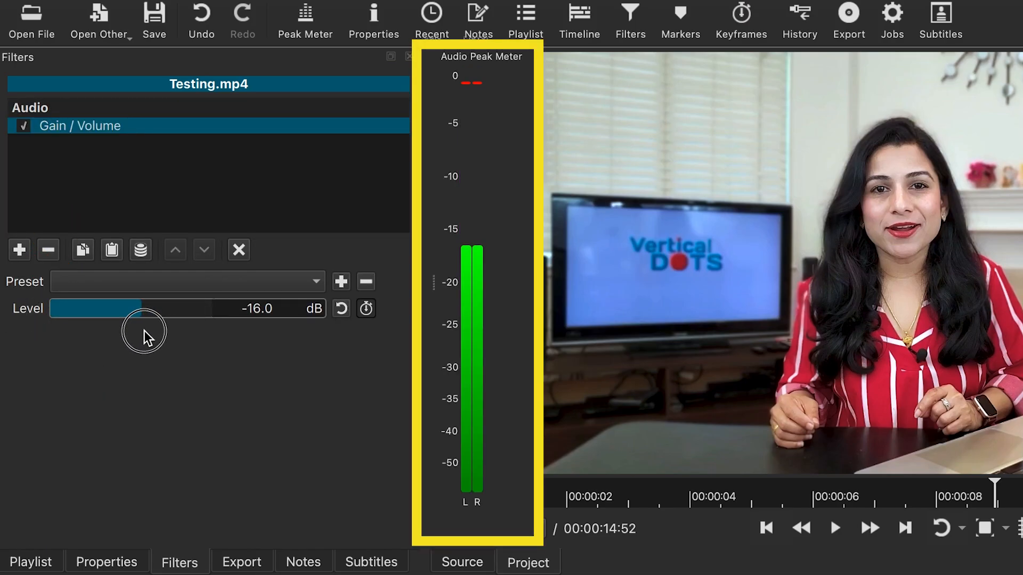
pyautogui.moveTo(144, 308); pyautogui.dragTo(134, 308)
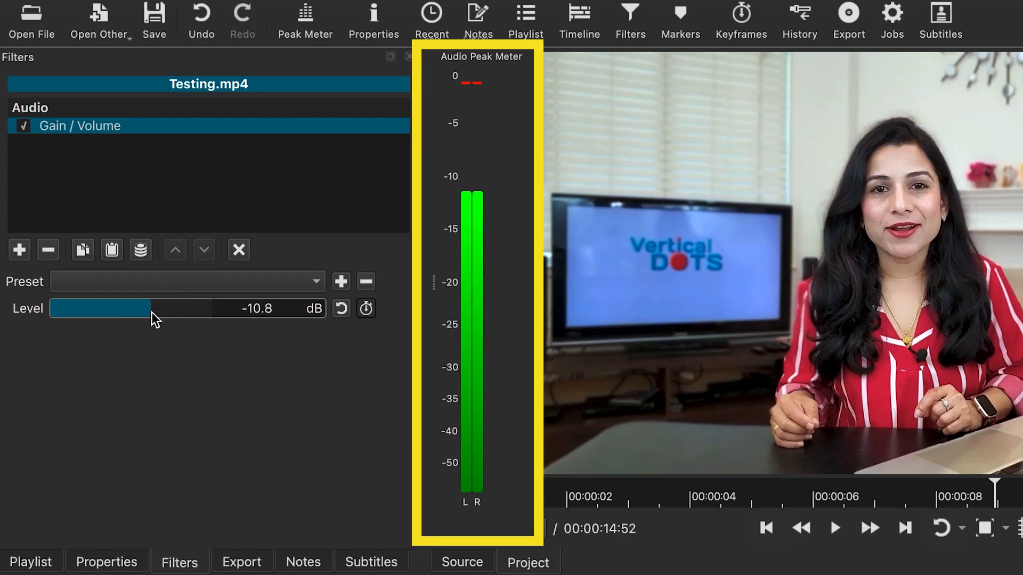
pyautogui.moveTo(130, 308); pyautogui.dragTo(155, 308)
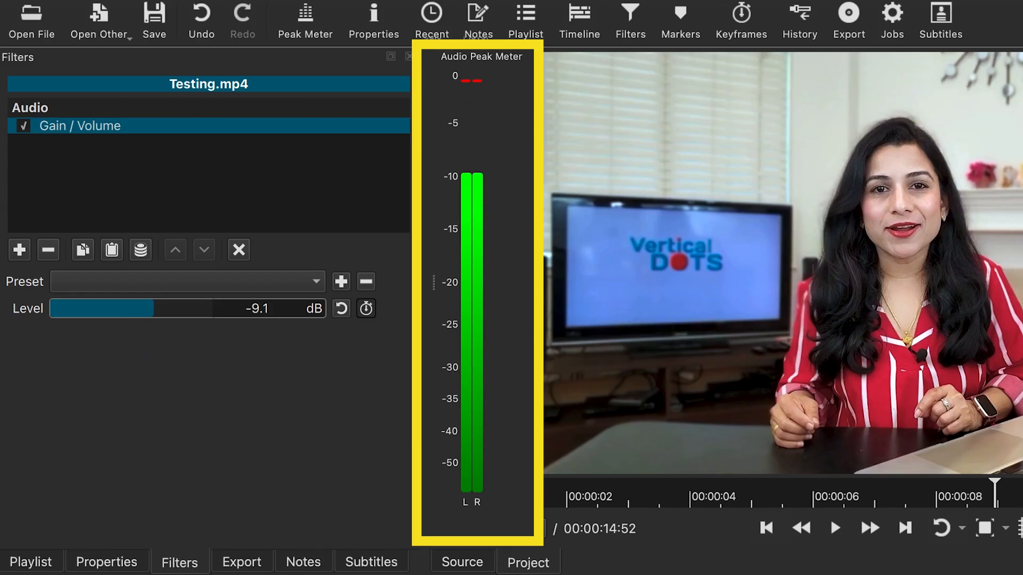
# - Play the clip to check the peak meter reads around -9 dBFS, then pause
pyautogui.click(835, 529)
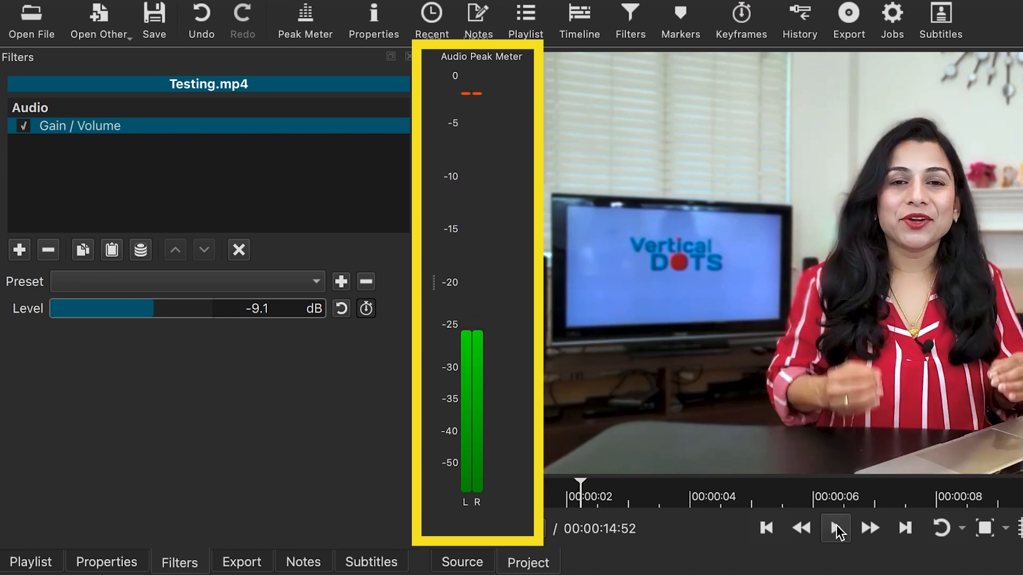
pyautogui.click(835, 529)
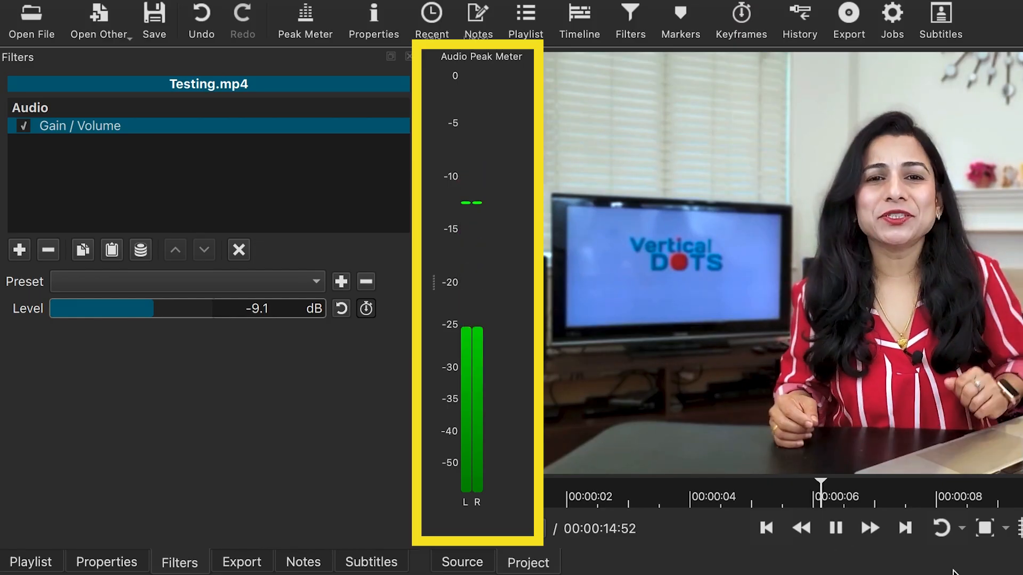
pyautogui.click(835, 529)
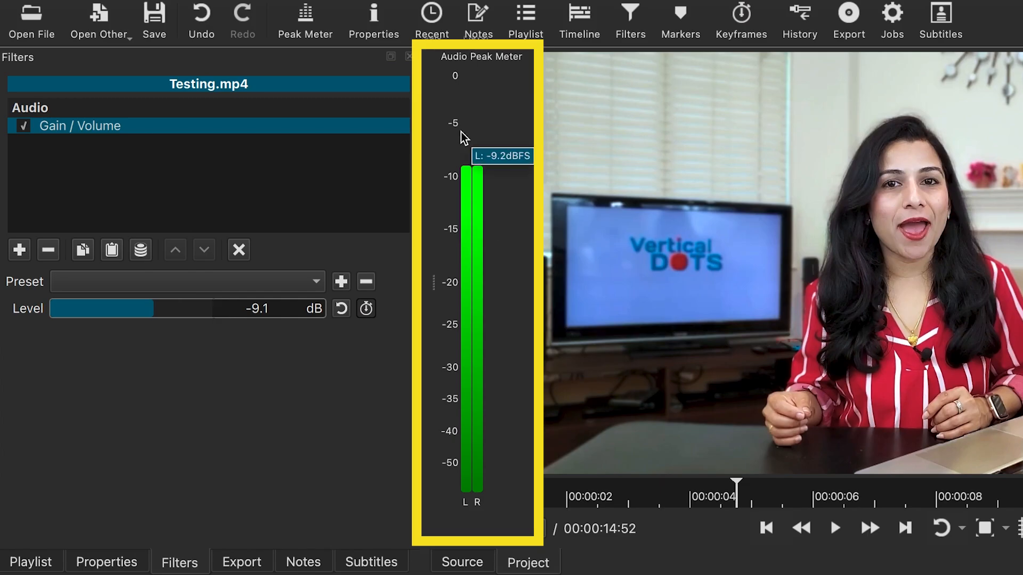
pyautogui.moveTo(430, 202)
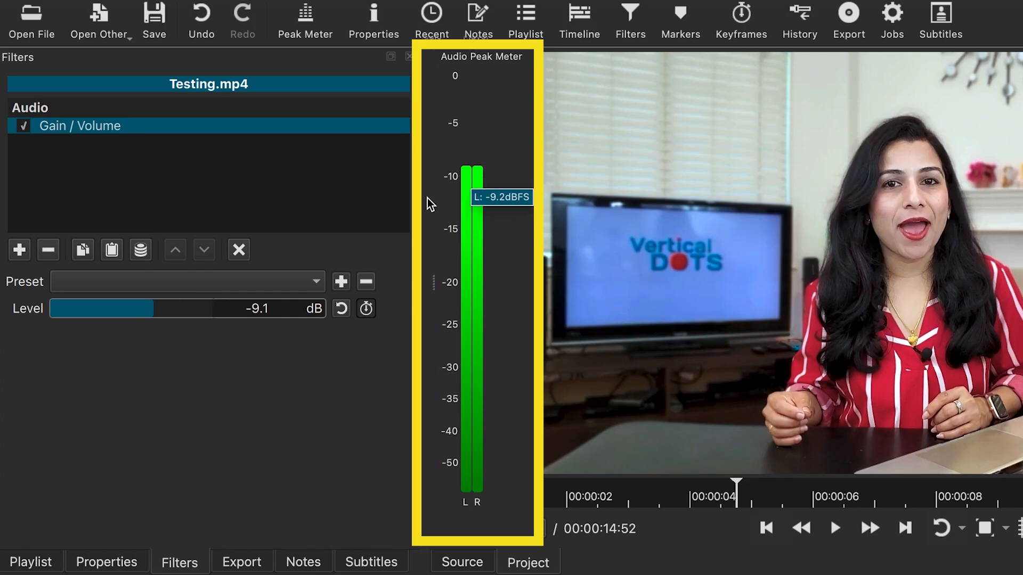
pyautogui.moveTo(445, 273)
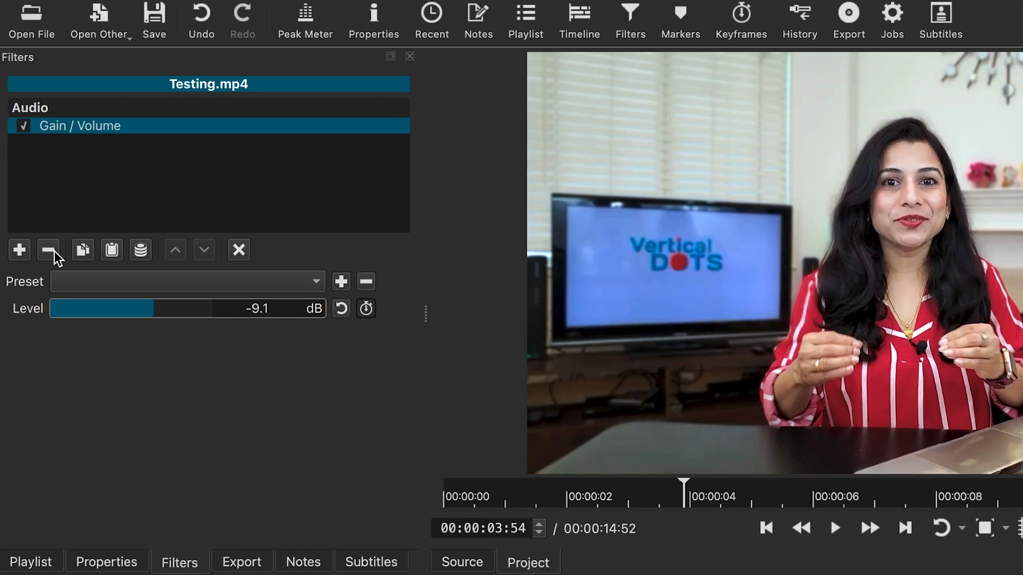
# - Replace the Gain / Volume filter with a Limiter set to roughly -4.2 dB
pyautogui.click(48, 249)
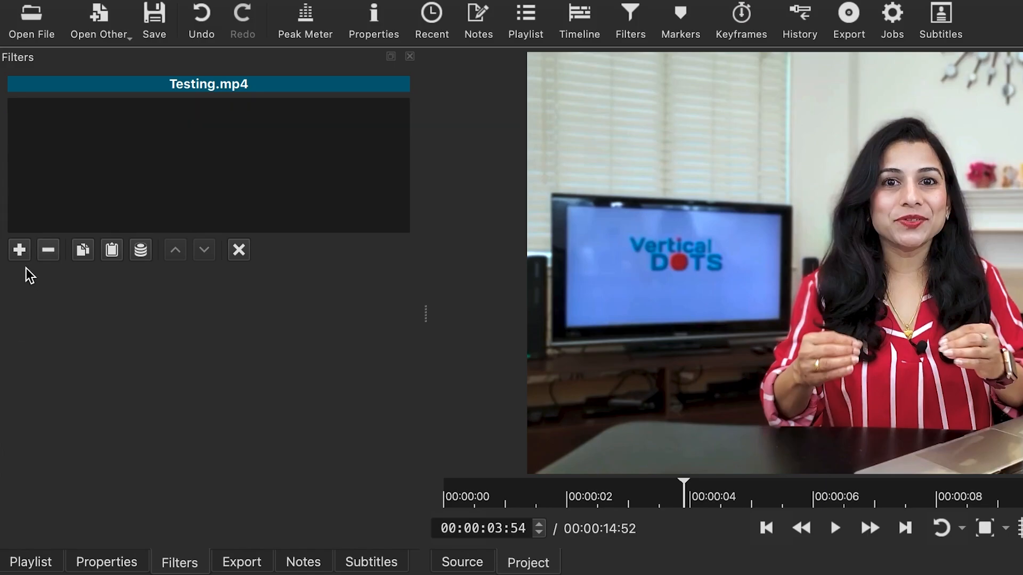
pyautogui.write('limi')
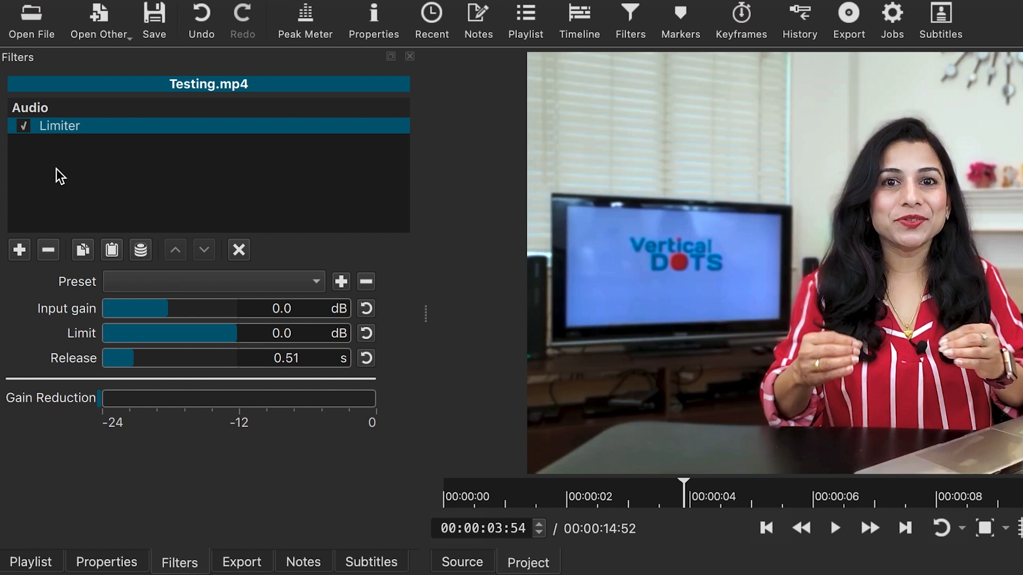
pyautogui.moveTo(385, 335)
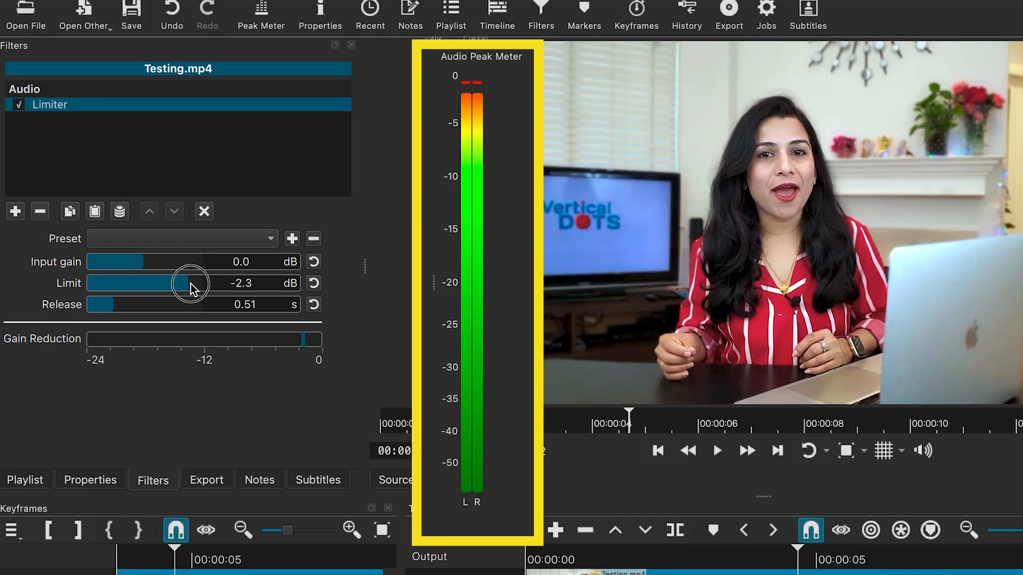
pyautogui.moveTo(189, 282); pyautogui.dragTo(176, 283)
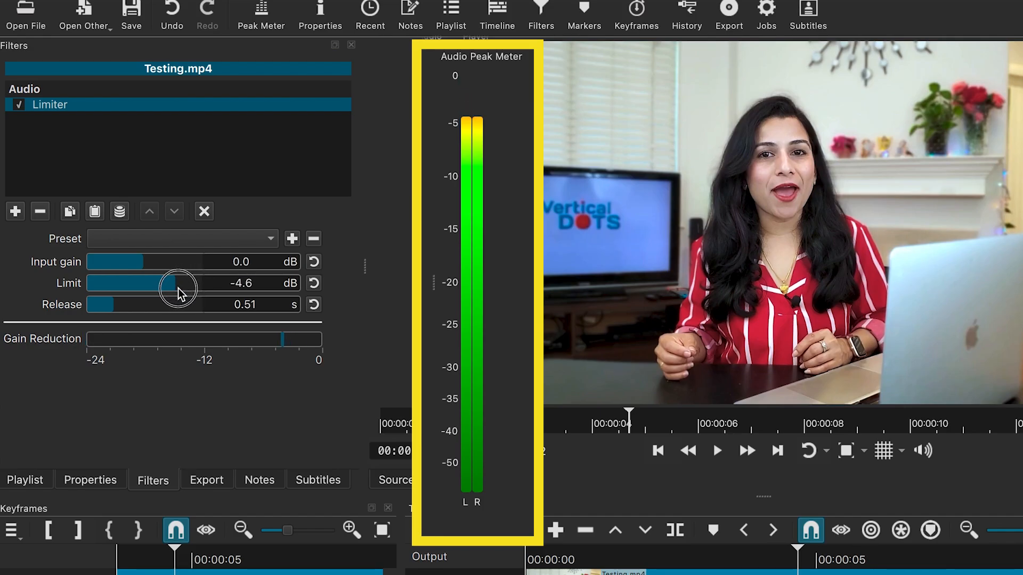
pyautogui.moveTo(172, 282); pyautogui.dragTo(181, 282)
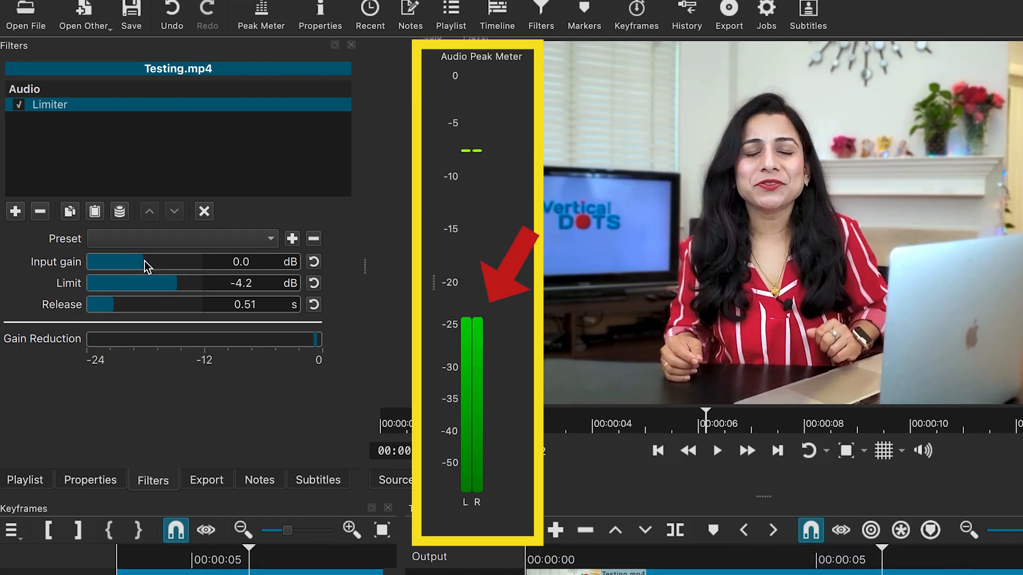
# - Raise the Limiter's input gain to 14.5 dB while monitoring peaks held near -4 dB
pyautogui.moveTo(123, 262); pyautogui.dragTo(156, 262)
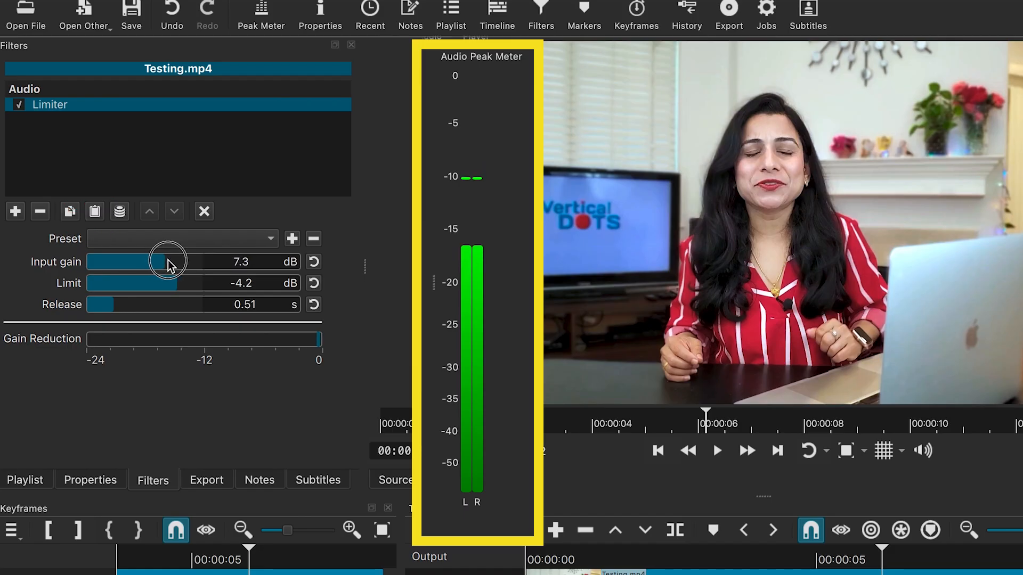
pyautogui.moveTo(156, 263); pyautogui.dragTo(175, 262)
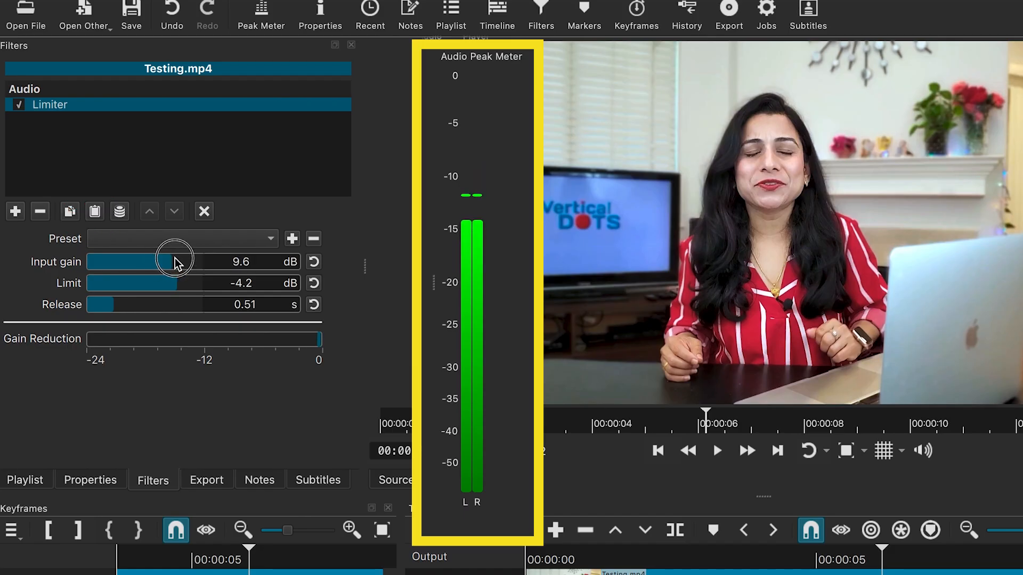
pyautogui.moveTo(163, 262); pyautogui.dragTo(176, 262)
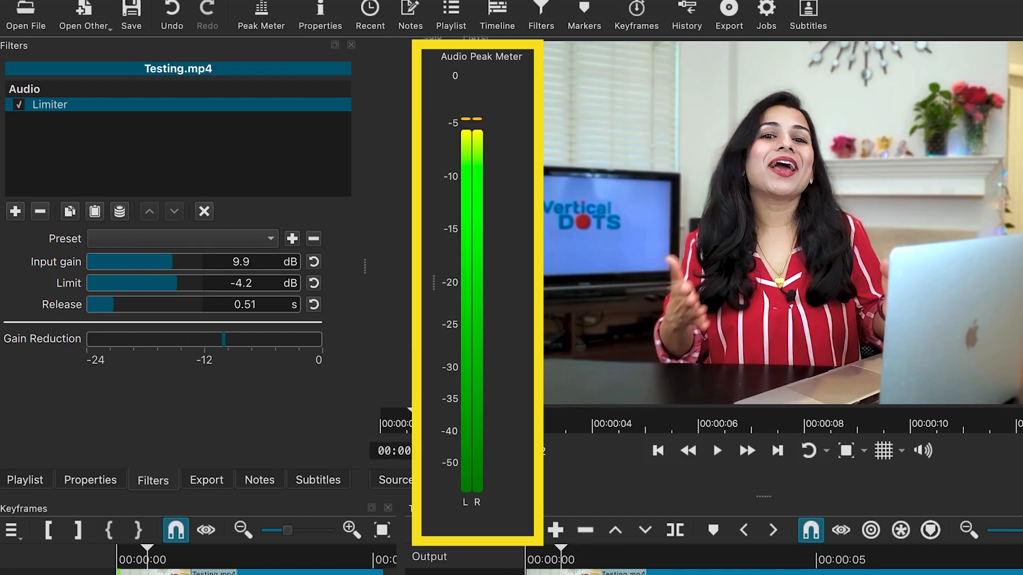
pyautogui.click(715, 449)
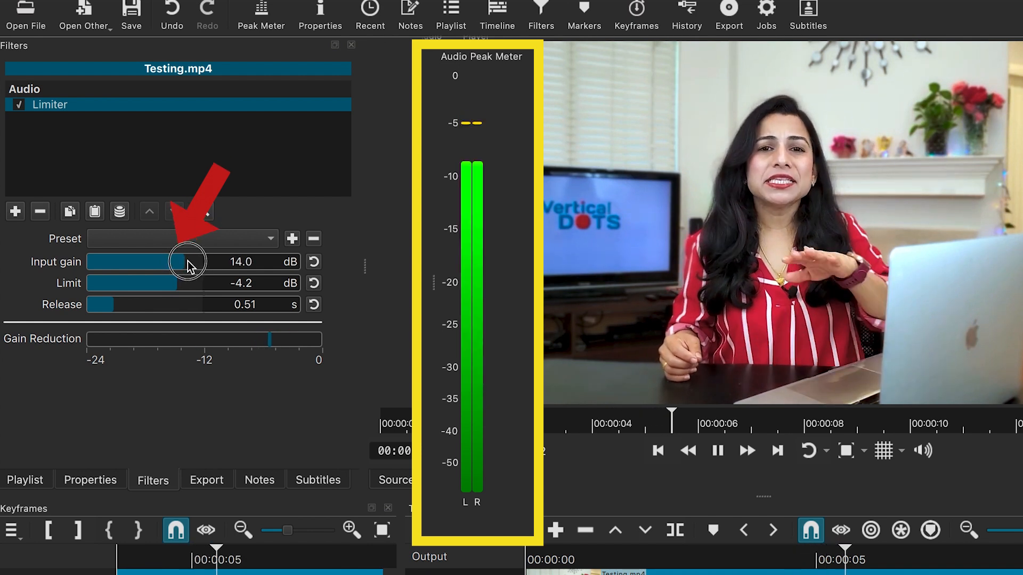
pyautogui.moveTo(173, 263); pyautogui.dragTo(190, 262)
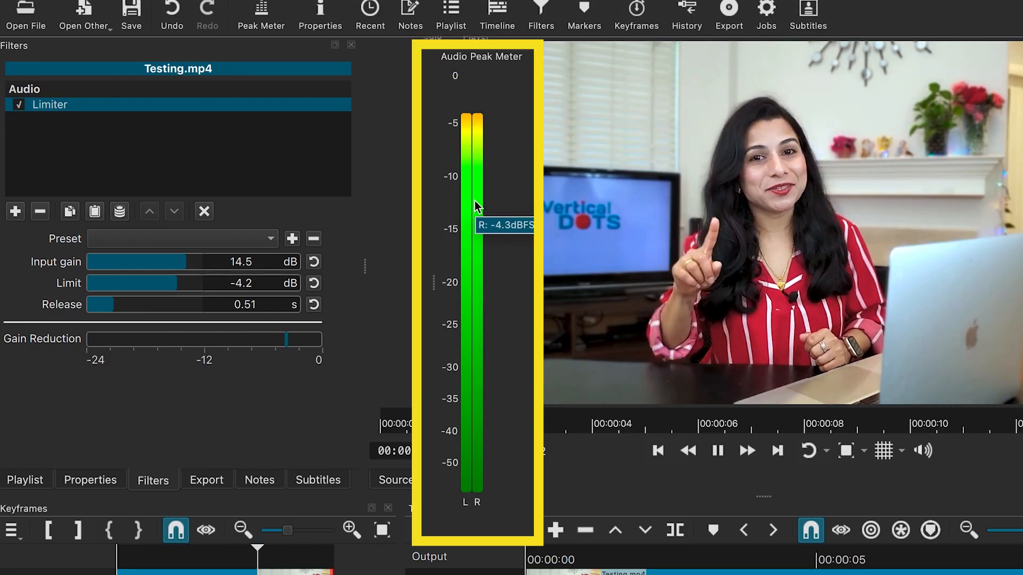
pyautogui.click(716, 450)
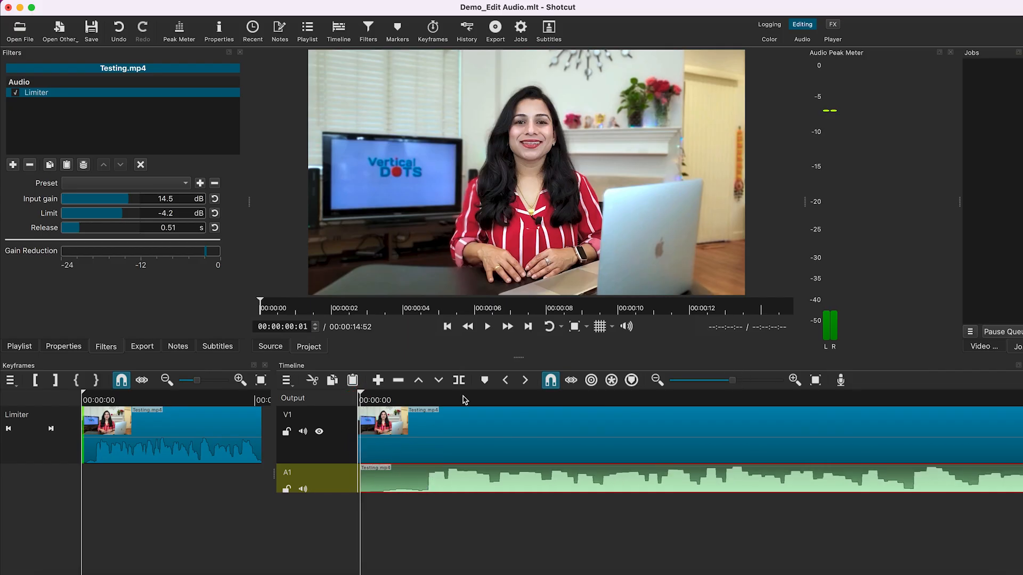
# - Add a Gain / Volume filter after the Limiter with Level keyframes enabled near the clip start
pyautogui.click(487, 326)
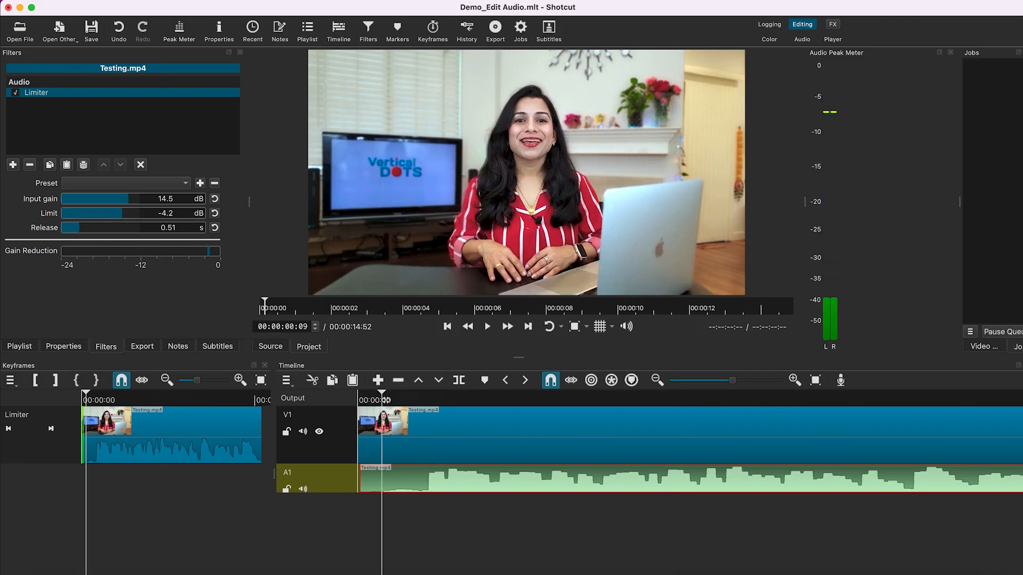
pyautogui.click(12, 164)
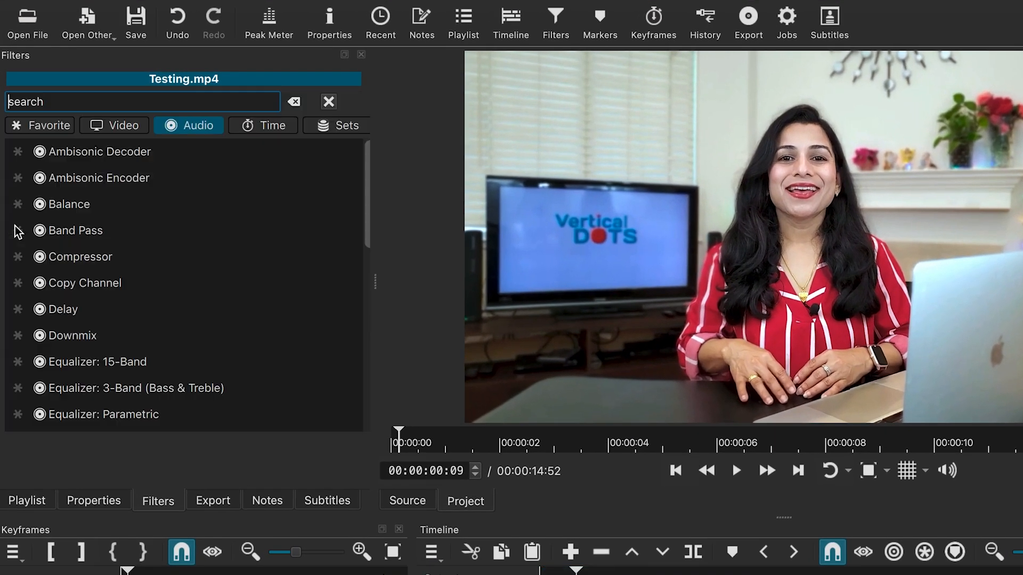
pyautogui.click(85, 331)
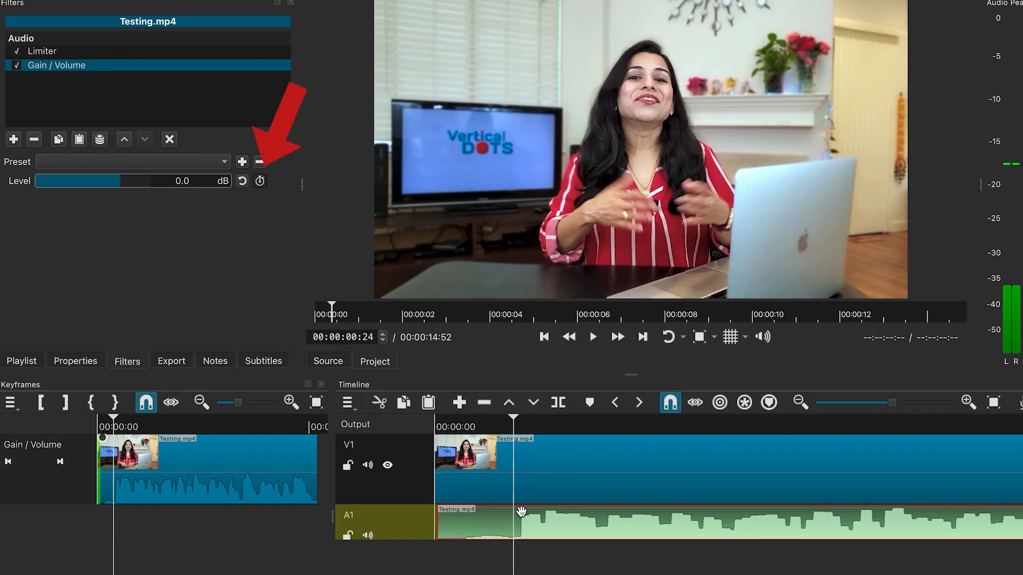
pyautogui.click(260, 182)
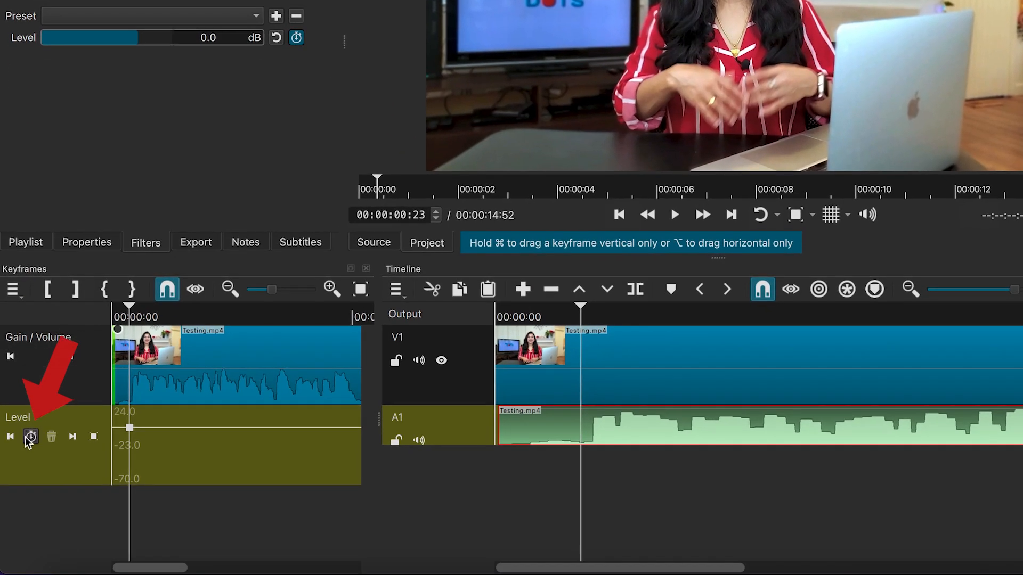
pyautogui.moveTo(31, 436)
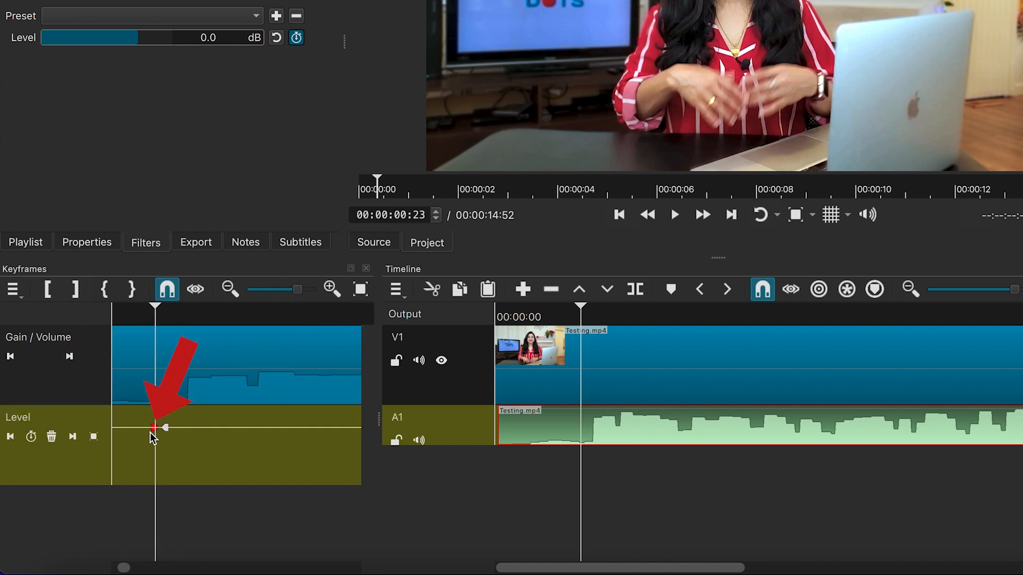
# - Pull the opening Level keyframe down to about -67.8 dB for silence
pyautogui.moveTo(156, 427); pyautogui.dragTo(155, 450)
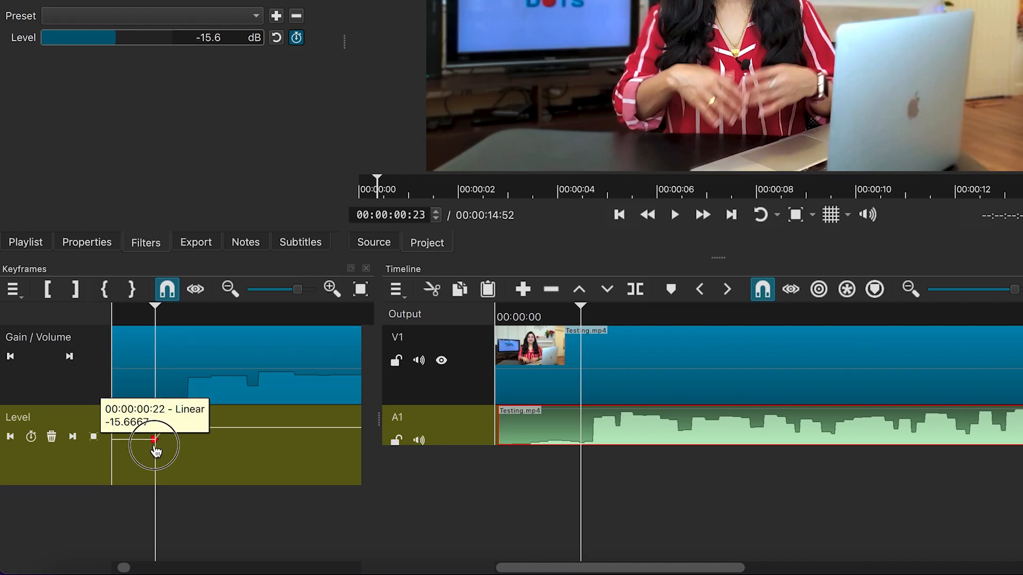
pyautogui.moveTo(156, 443); pyautogui.dragTo(152, 480)
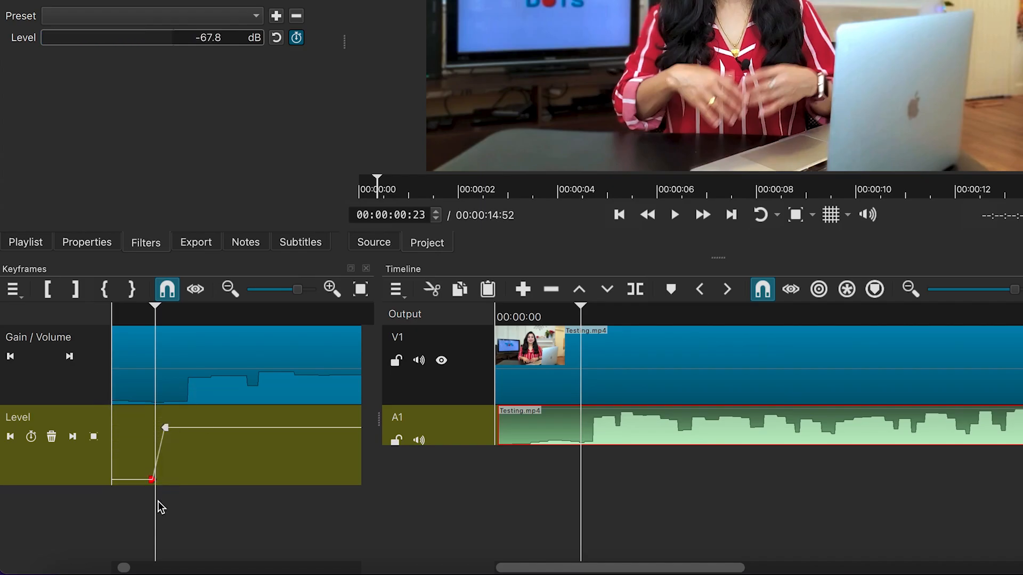
pyautogui.moveTo(178, 292)
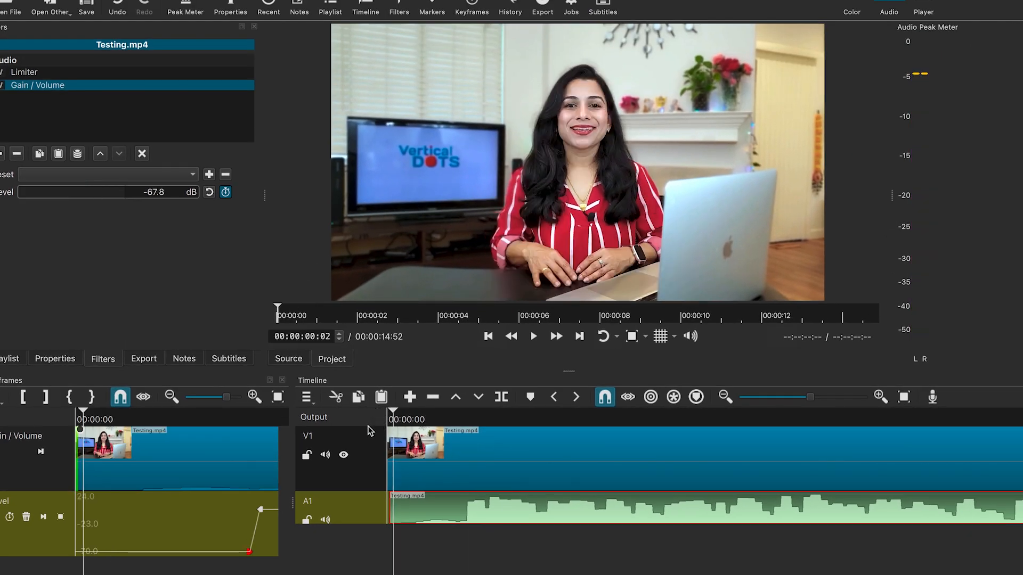
pyautogui.click(533, 336)
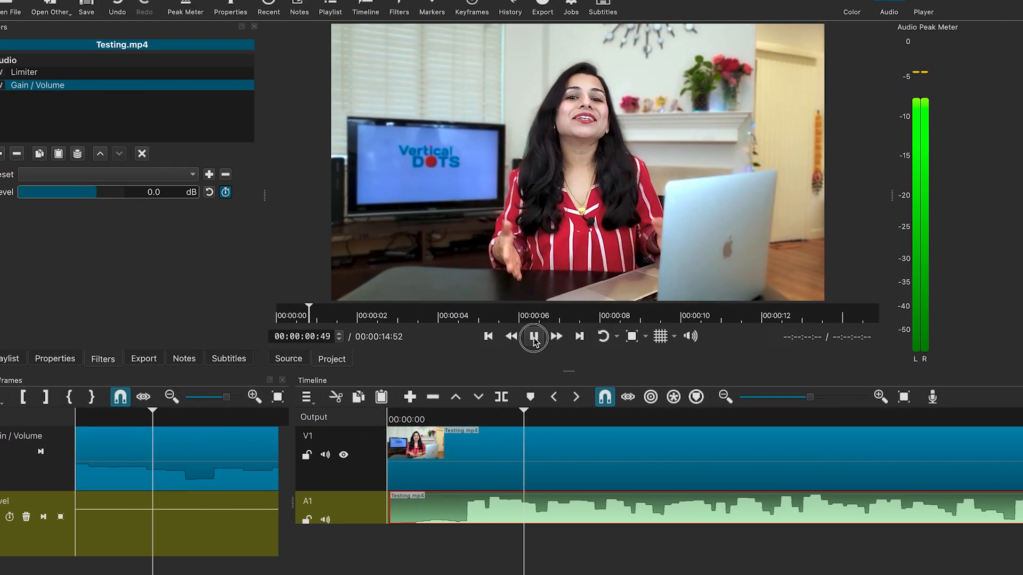
pyautogui.click(533, 336)
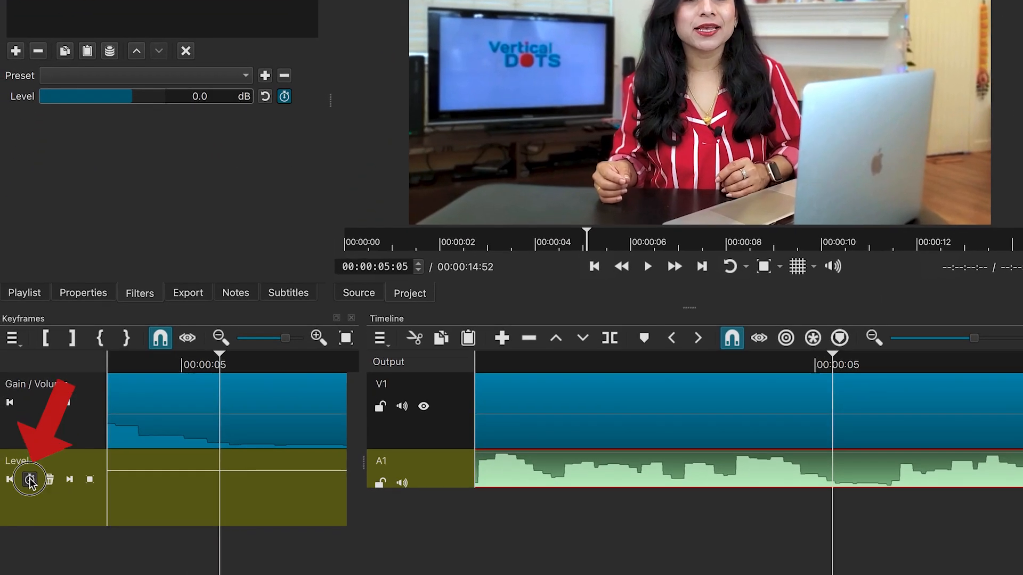
# - Keyframe a brief Level dip to about -65.8 dB around 00:00:05 to mute the unwanted sound
pyautogui.click(30, 479)
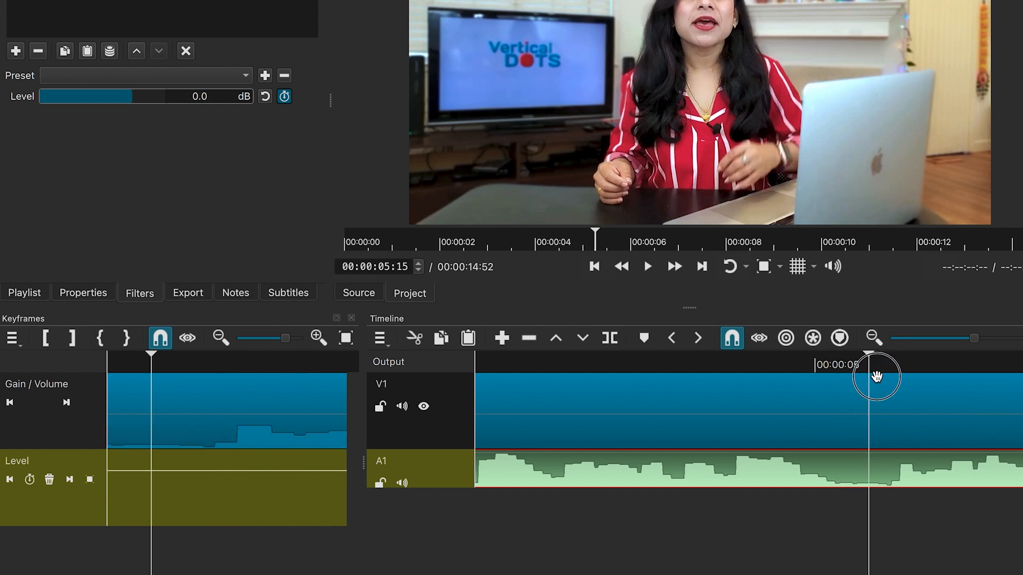
pyautogui.click(30, 479)
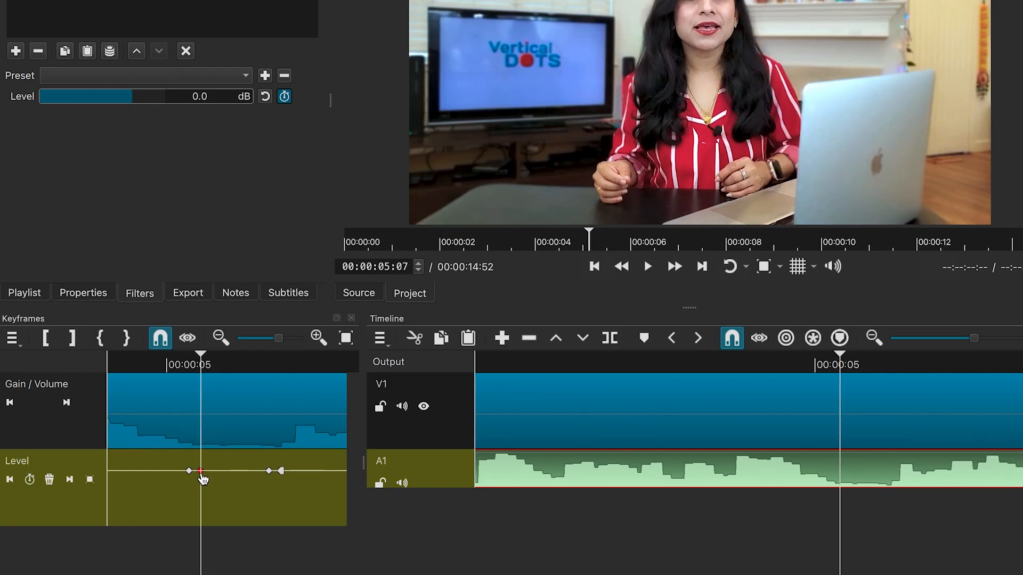
pyautogui.moveTo(201, 470); pyautogui.dragTo(201, 520)
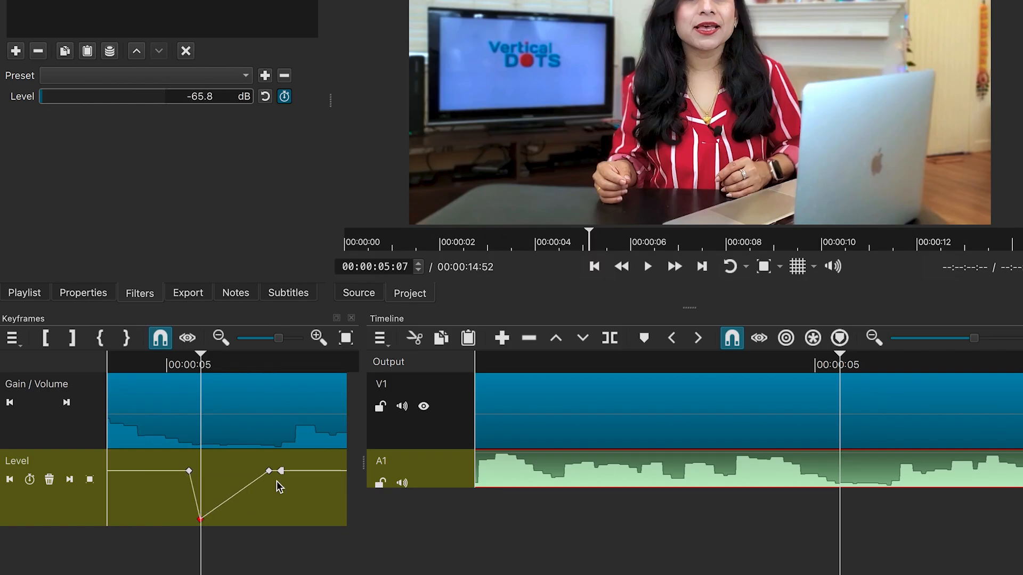
pyautogui.moveTo(199, 519); pyautogui.dragTo(270, 519)
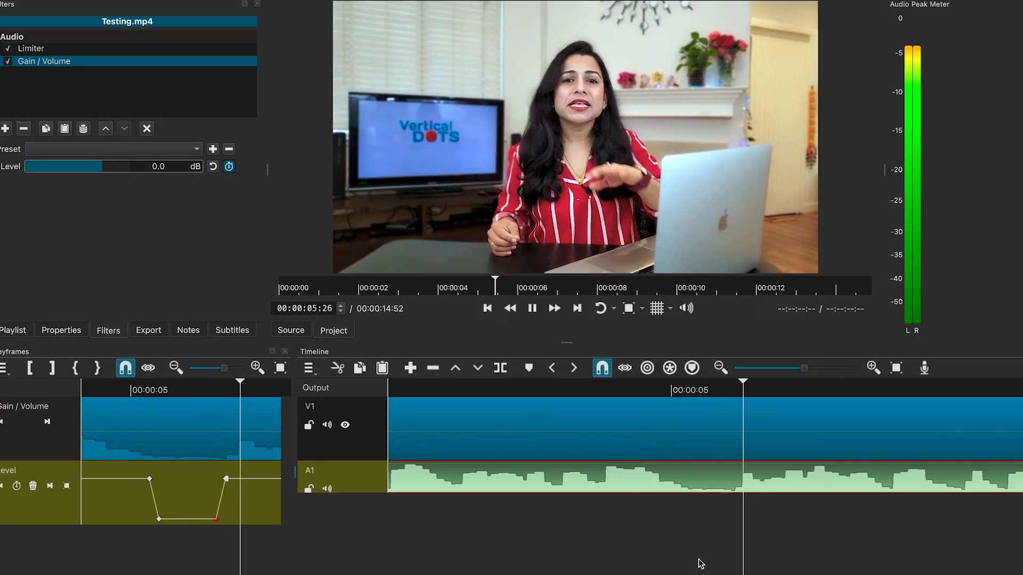
pyautogui.click(532, 308)
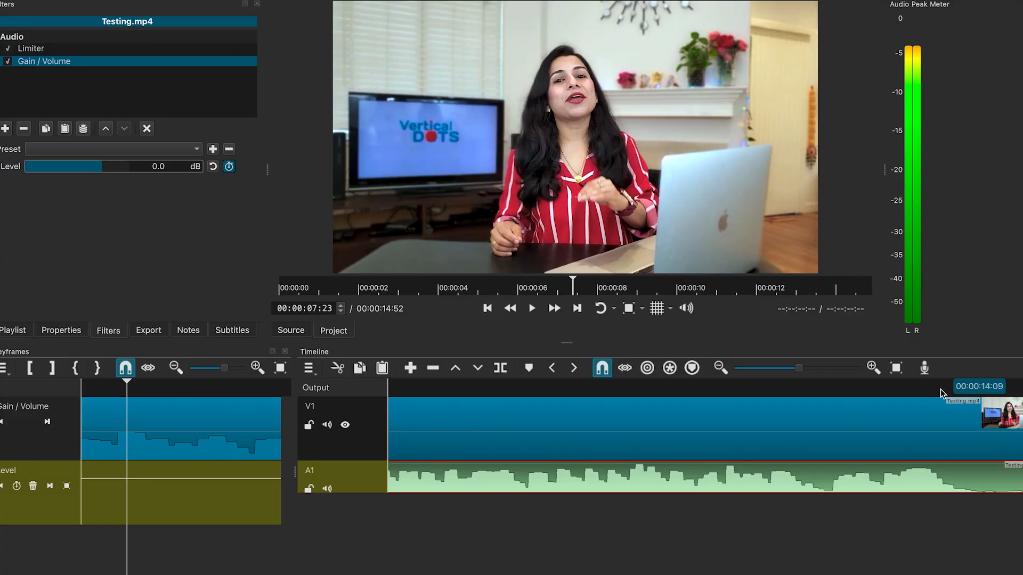